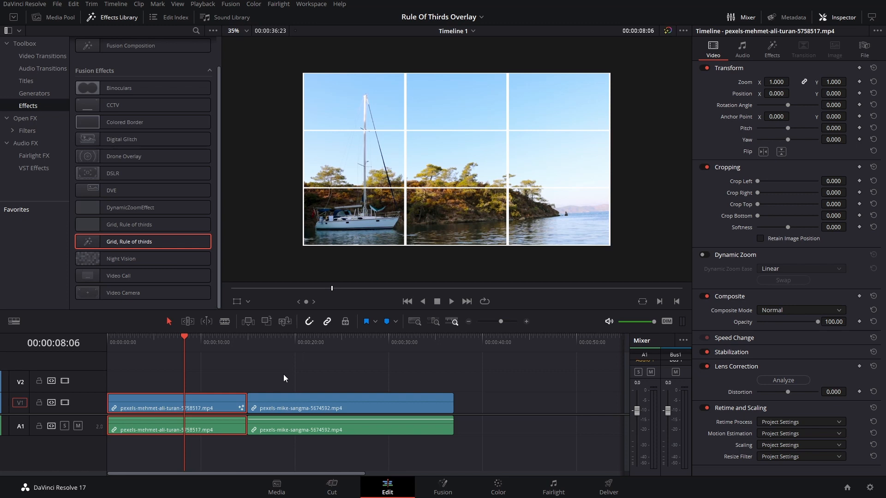
mouse_move(220, 350)
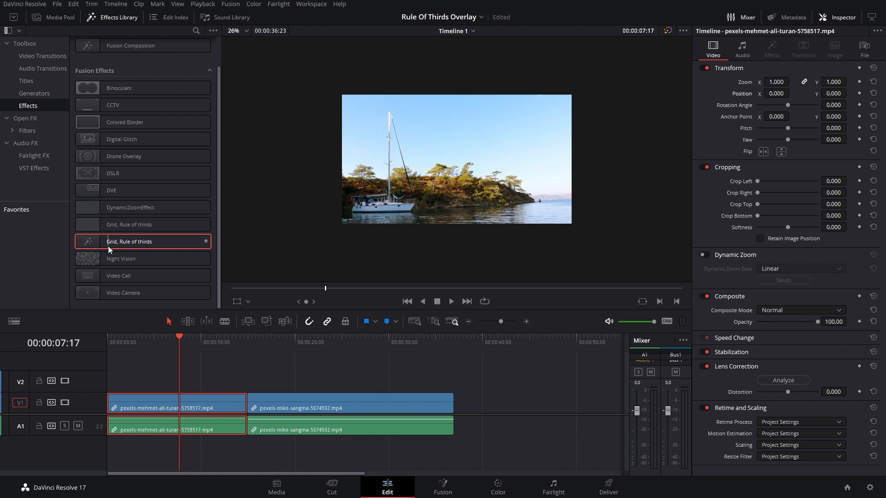
mouse_move(115, 245)
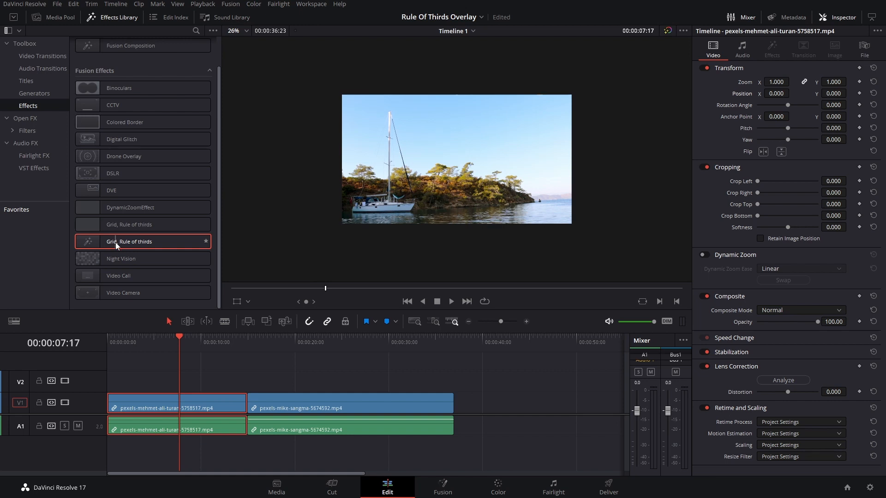
Step: Drop the 'Grid, Rule of thirds' effect onto the first V1 sailboat clip, then show the Media Pool
left_click_drag(143, 241, 456, 160)
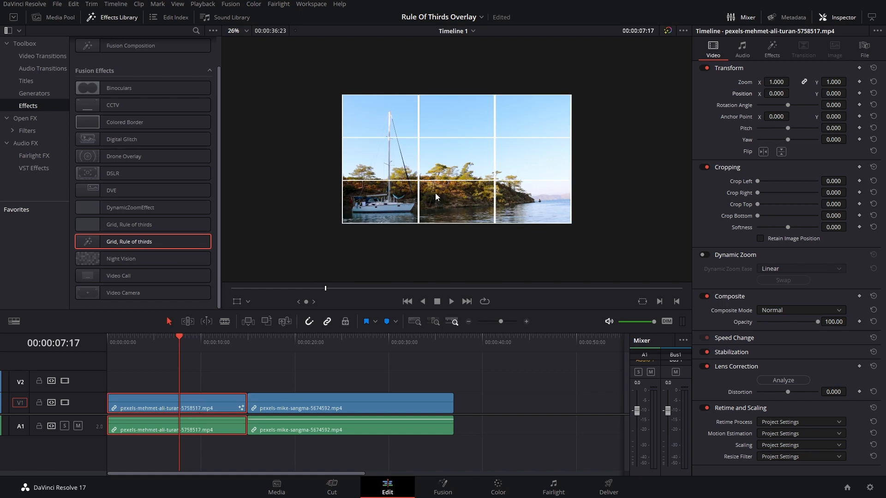
left_click(53, 17)
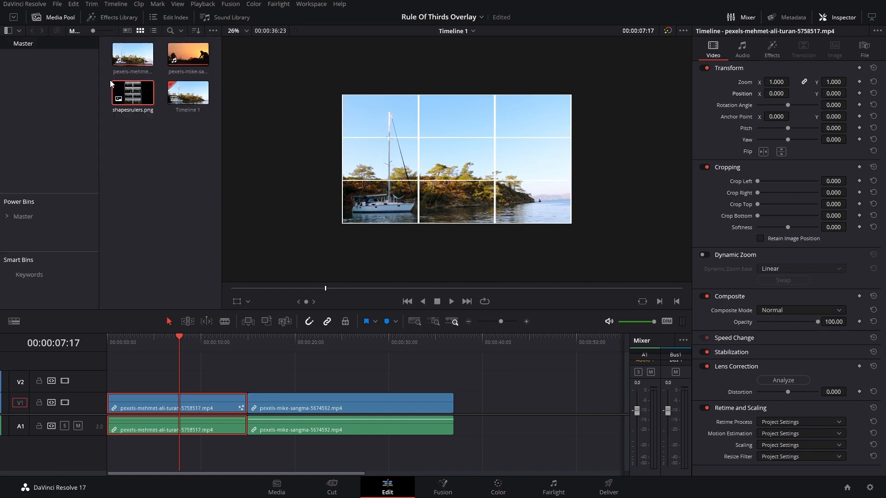
left_click_drag(133, 92, 302, 405)
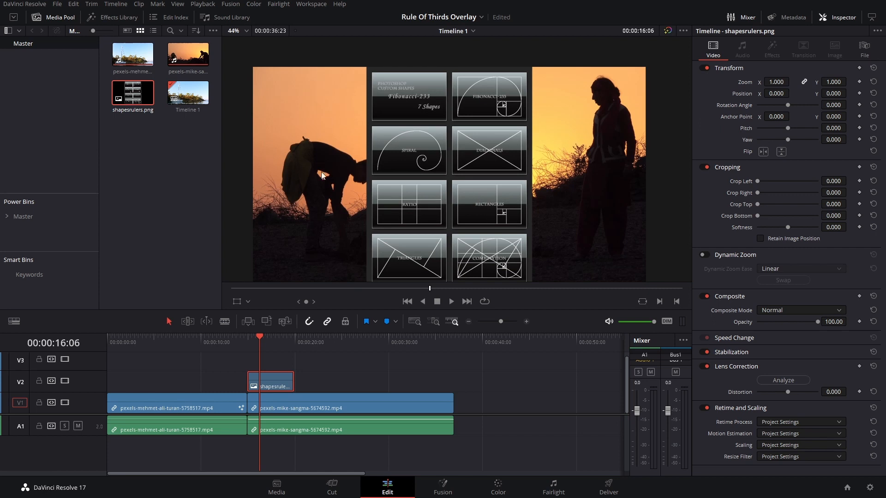
mouse_move(469, 180)
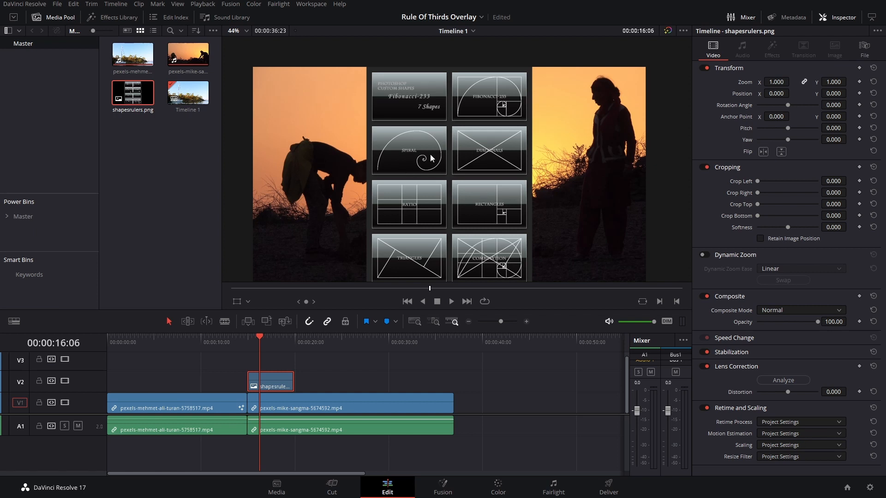
mouse_move(377, 173)
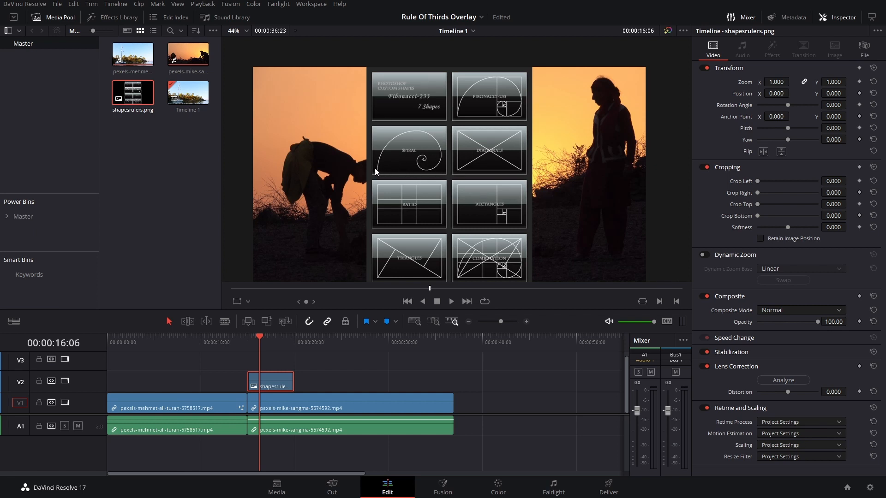
mouse_move(433, 174)
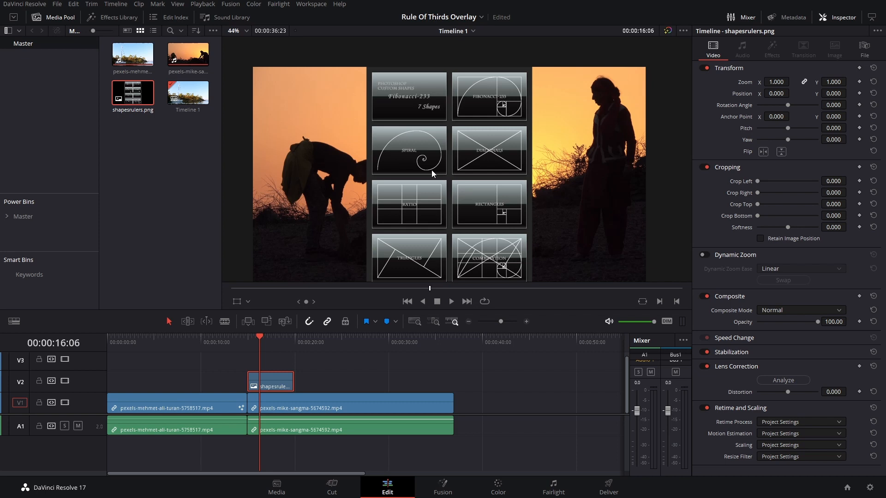
mouse_move(410, 169)
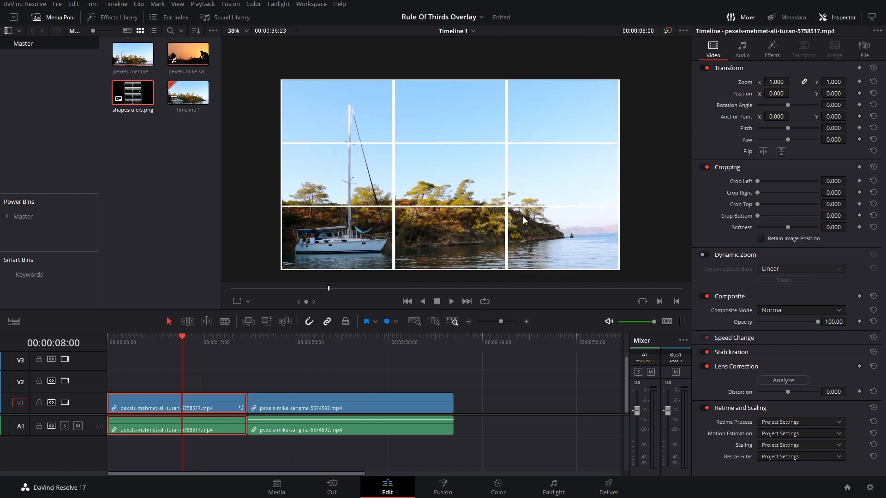
Step: Show the sailboat clip's Grid effect in Inspector Effects, toggle it off and on, and expand its controls
left_click(117, 17)
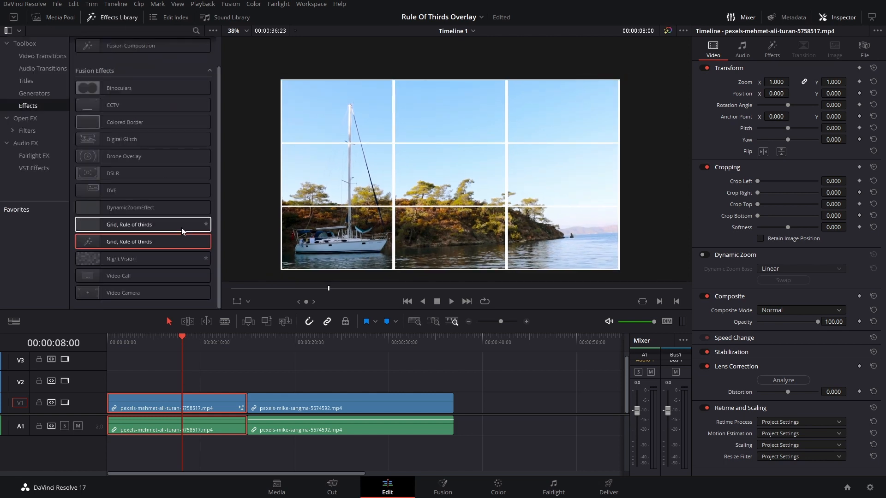
left_click(771, 50)
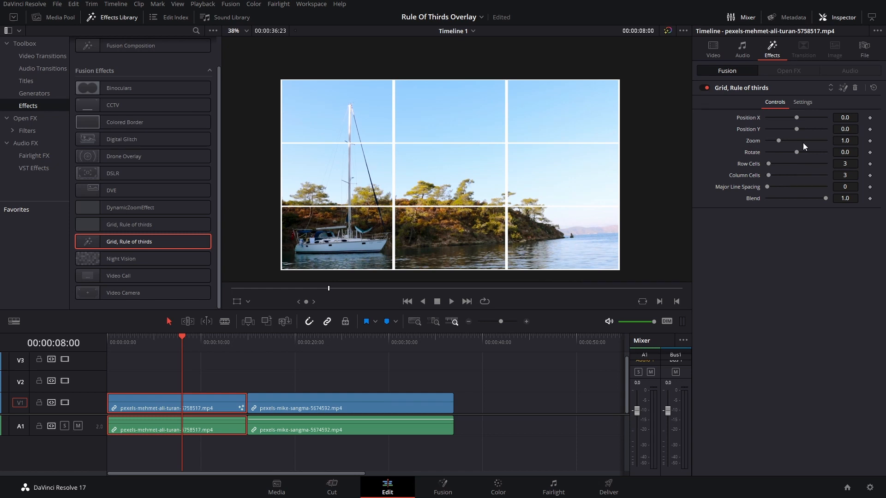
mouse_move(389, 89)
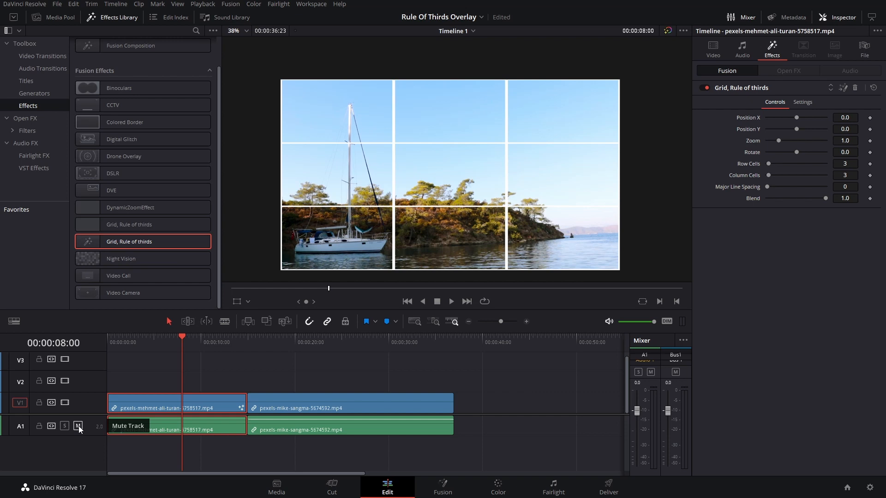
left_click(78, 426)
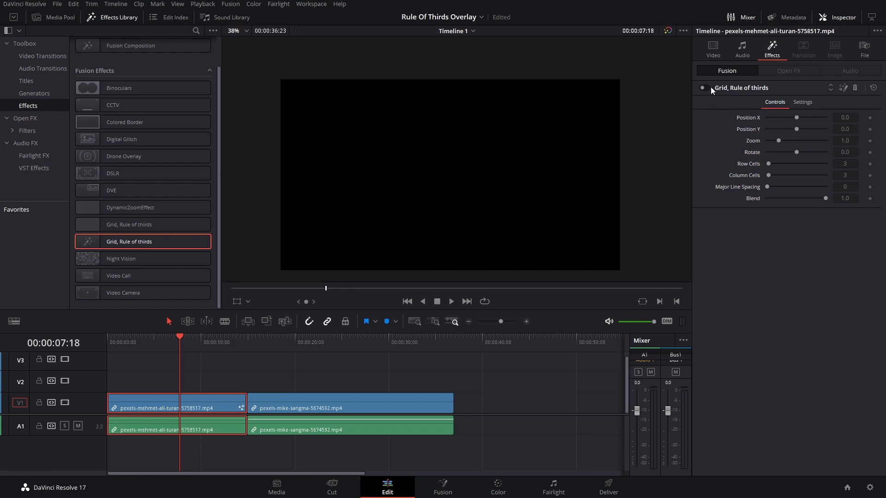
left_click(705, 88)
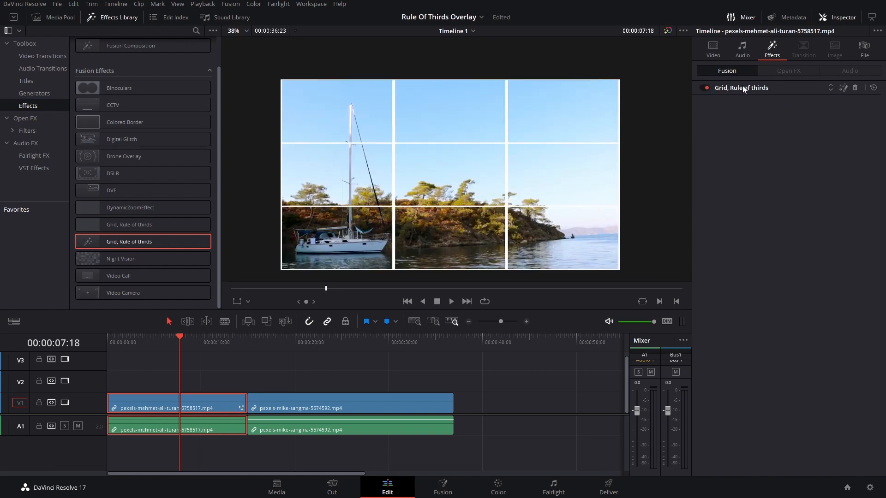
left_click(741, 88)
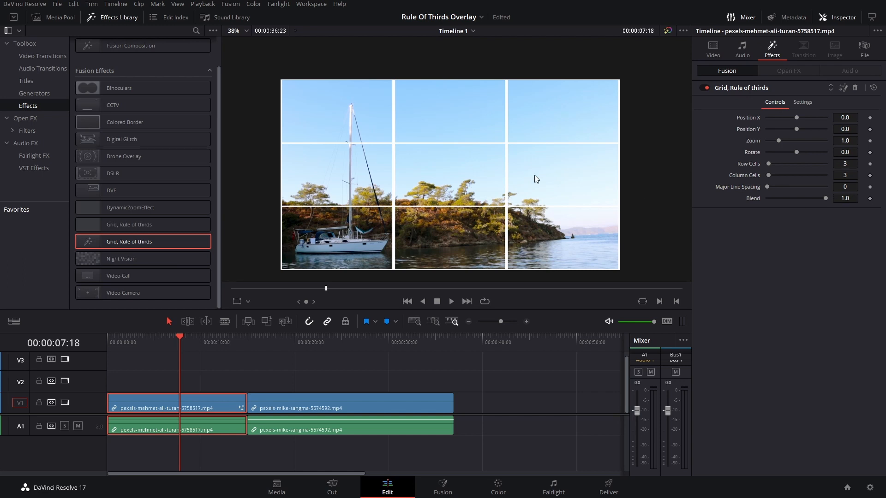
mouse_move(631, 192)
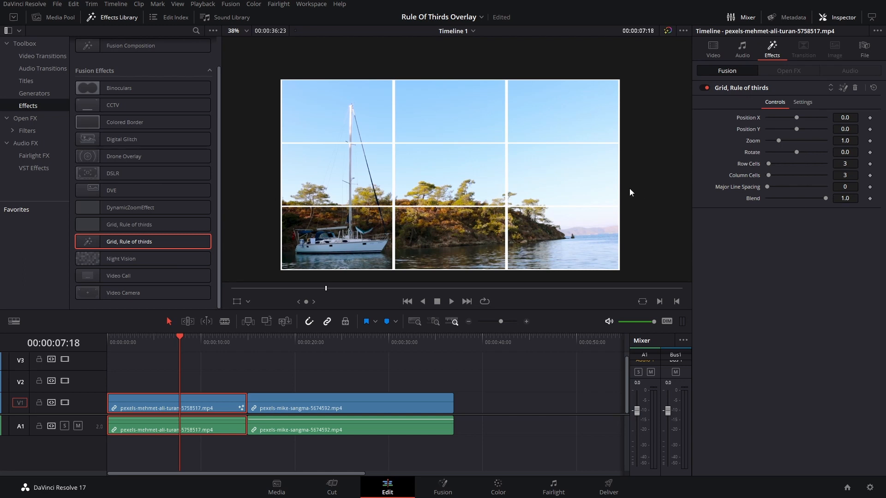
Step: Nudge the clip's zoom/position, then delete the Grid effect from Inspector Effects
left_click_drag(797, 117, 803, 117)
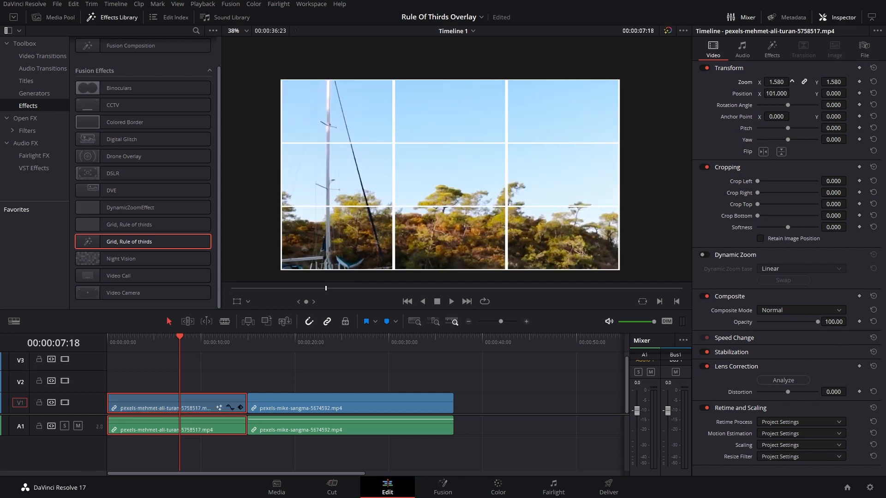
left_click(771, 50)
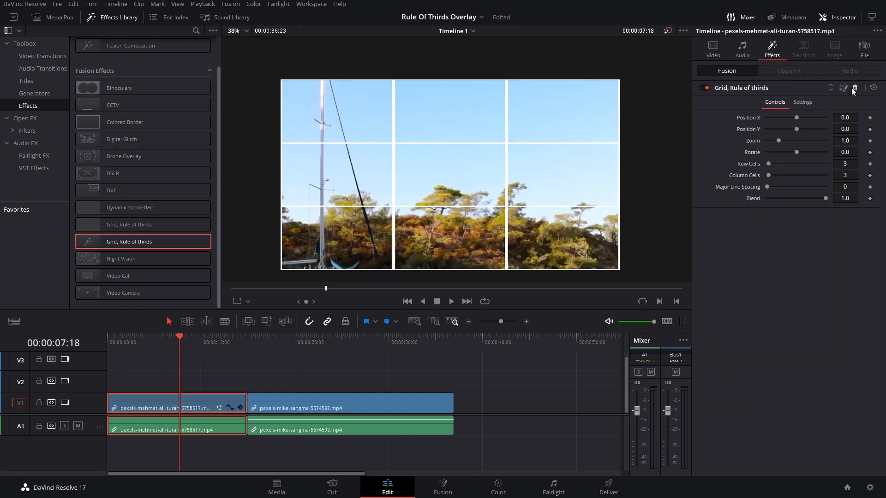
left_click(712, 48)
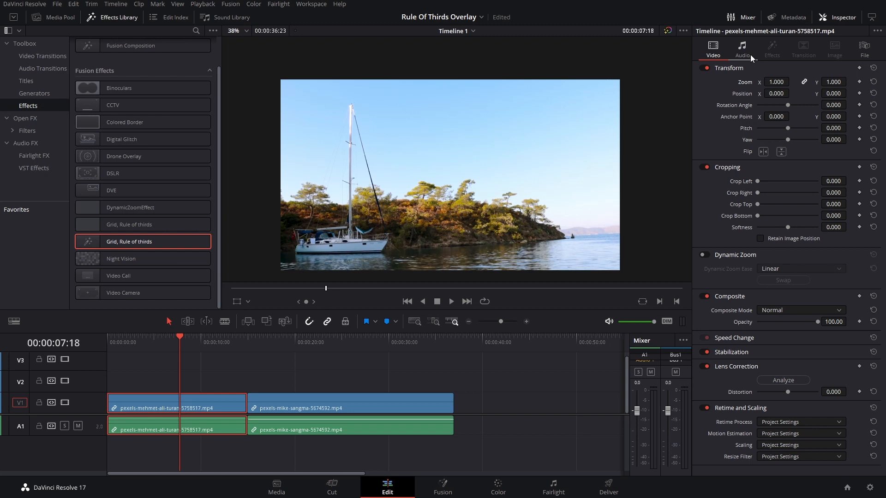
Step: Set the grid effect to Position X 0.087, Y -0.141 and Zoom 1.461
left_click(188, 403)
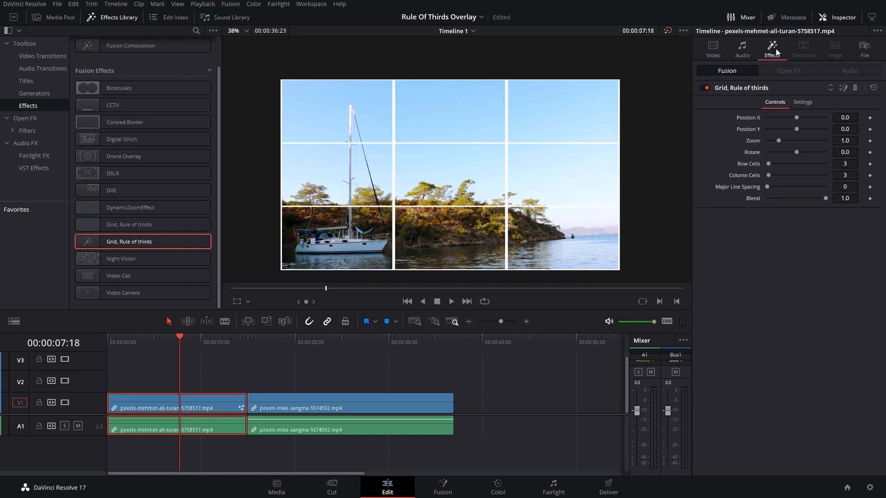
left_click_drag(796, 118, 801, 118)
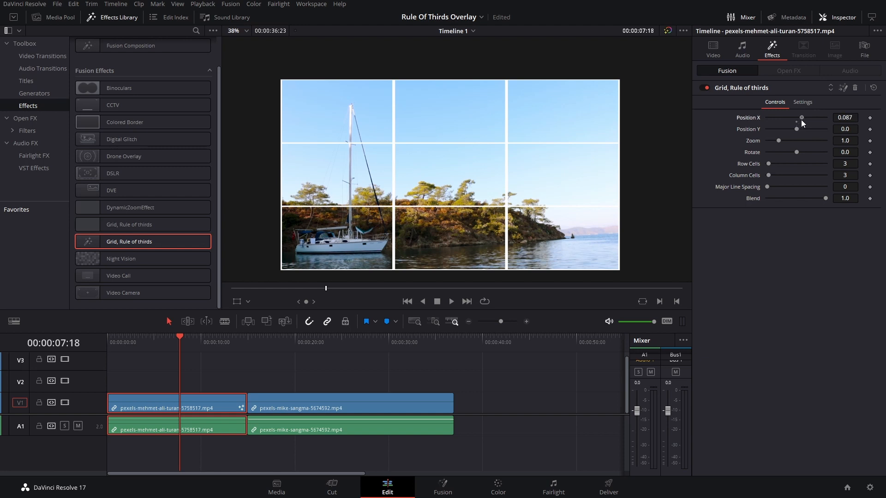
left_click_drag(797, 129, 788, 128)
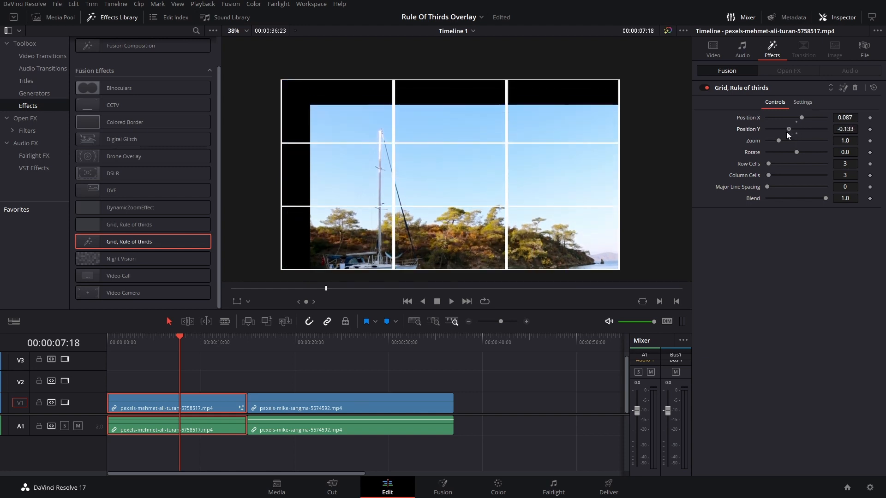
left_click_drag(779, 140, 788, 141)
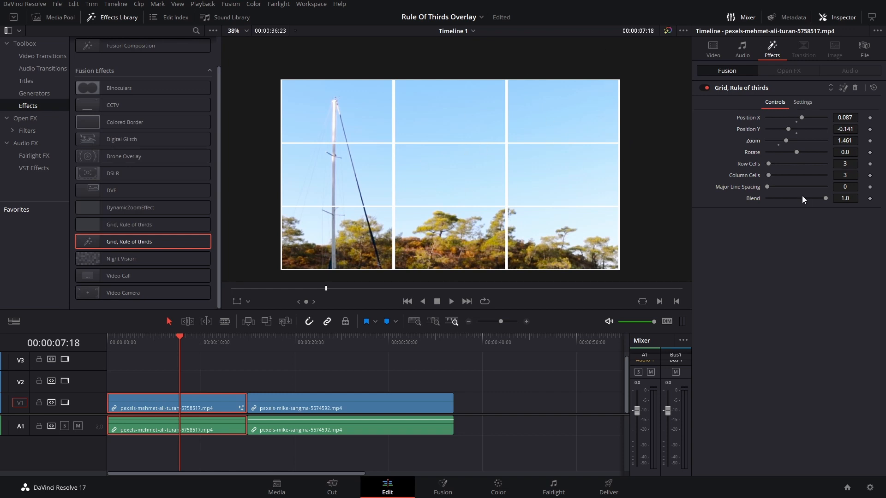
mouse_move(825, 203)
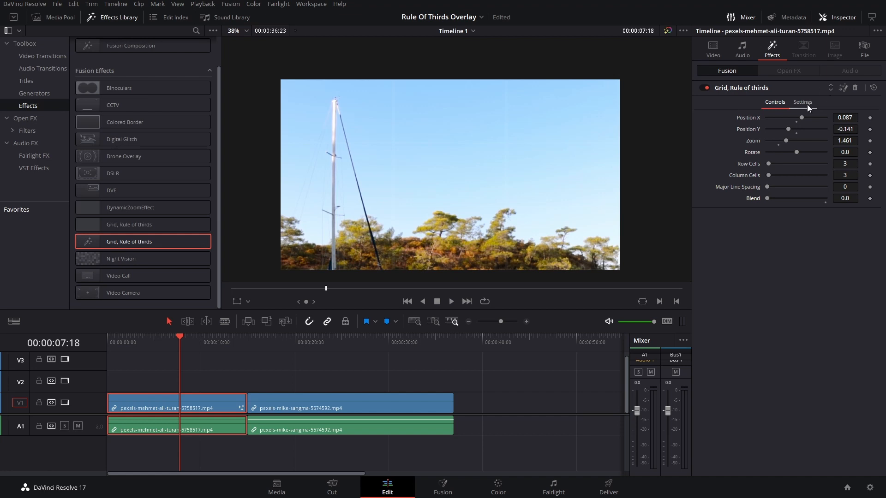
left_click(172, 337)
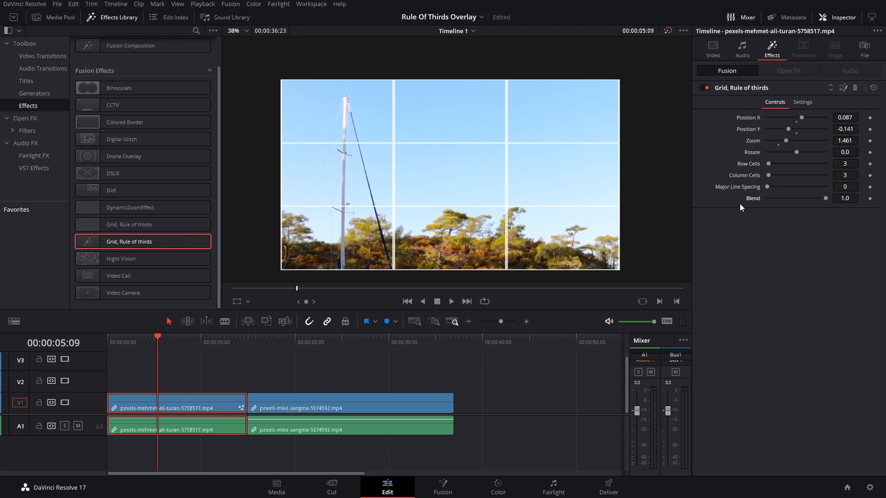
mouse_move(690, 194)
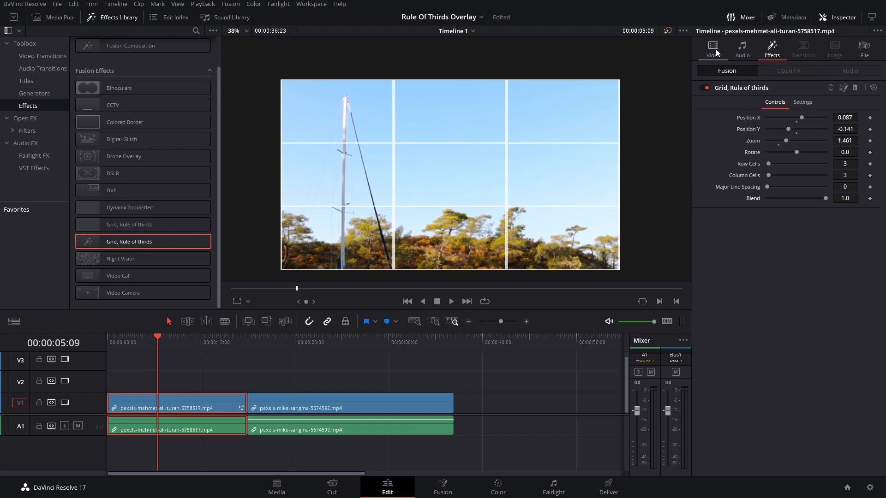
Step: View the clip's Video transform settings, then follow a link to the SUALVI Rule Of Thirds page
left_click(713, 48)
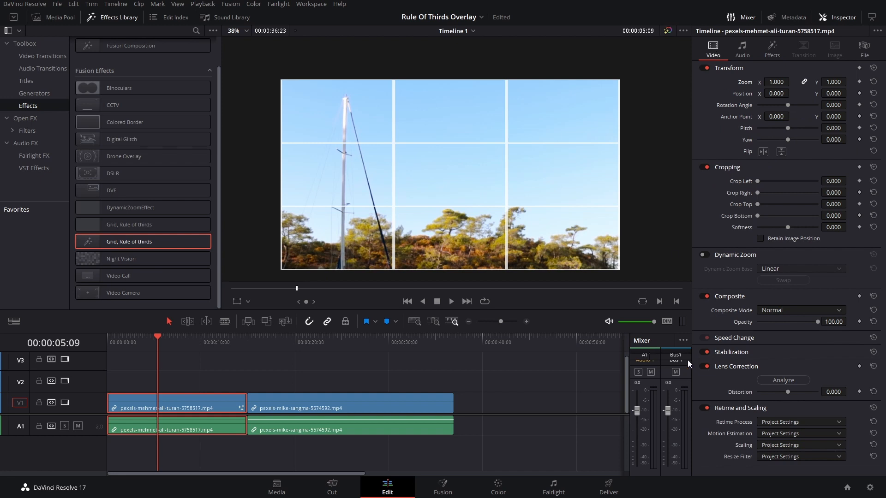
left_click(705, 352)
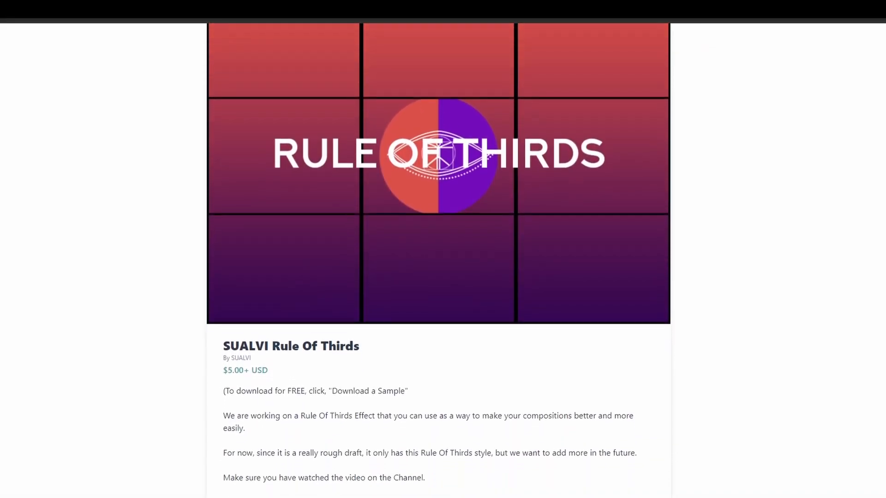
Step: Scroll the Gumroad page down to the $5.00+ Buy Now button and sample download link
scroll("down", 3)
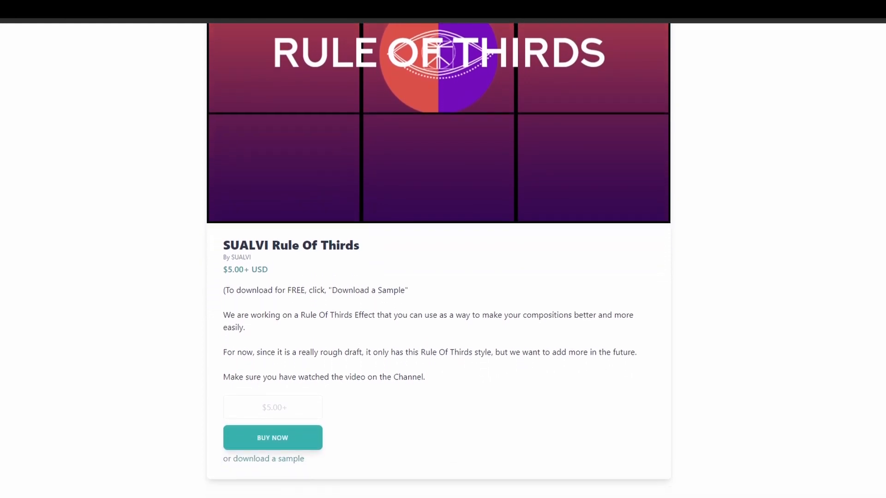